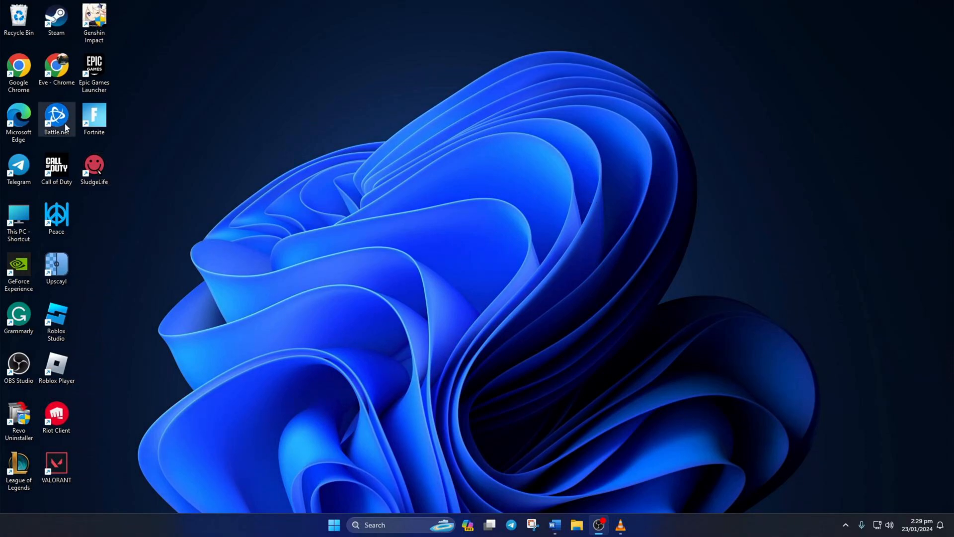
# From the Games library, reach the Call of Duty page and its gear options beside Play.
pyautogui.doubleClick(55, 117)
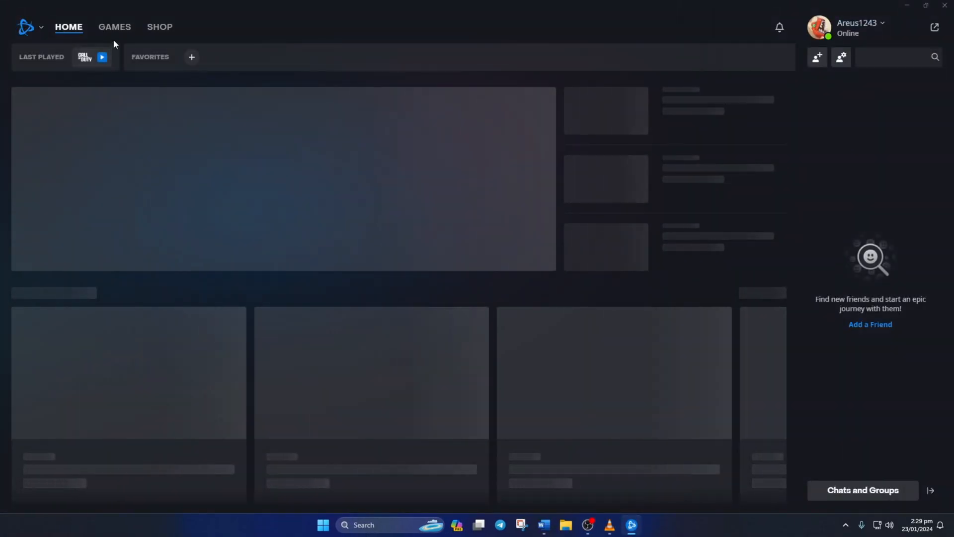
pyautogui.click(114, 26)
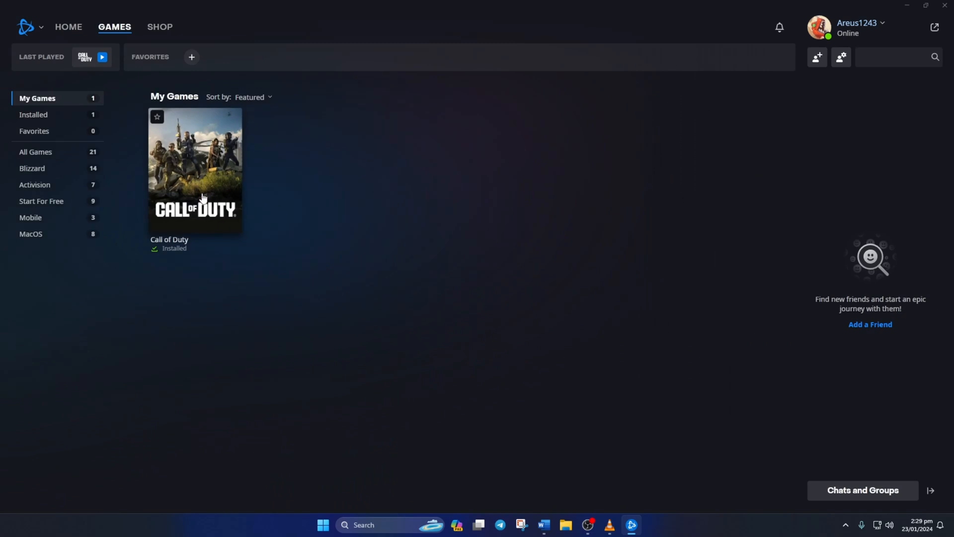
pyautogui.click(194, 169)
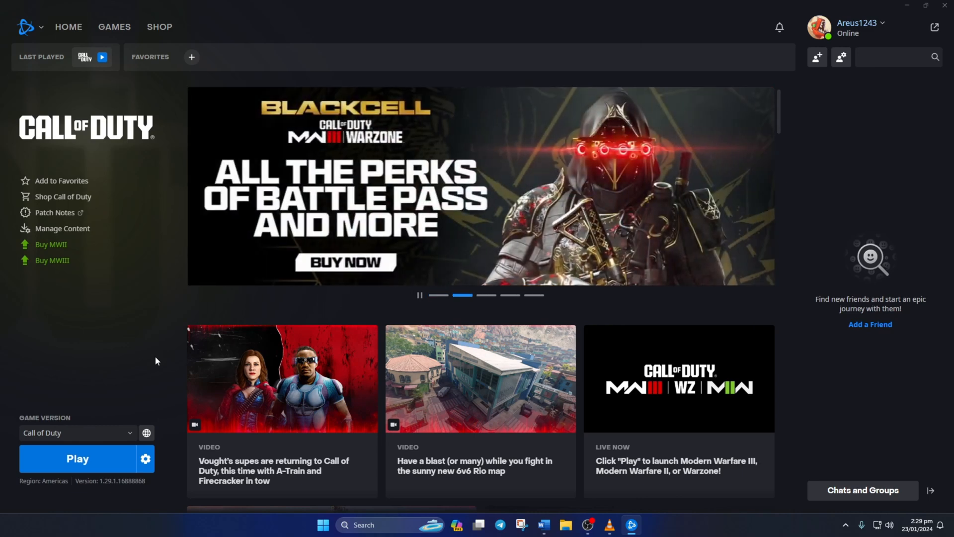
pyautogui.click(145, 458)
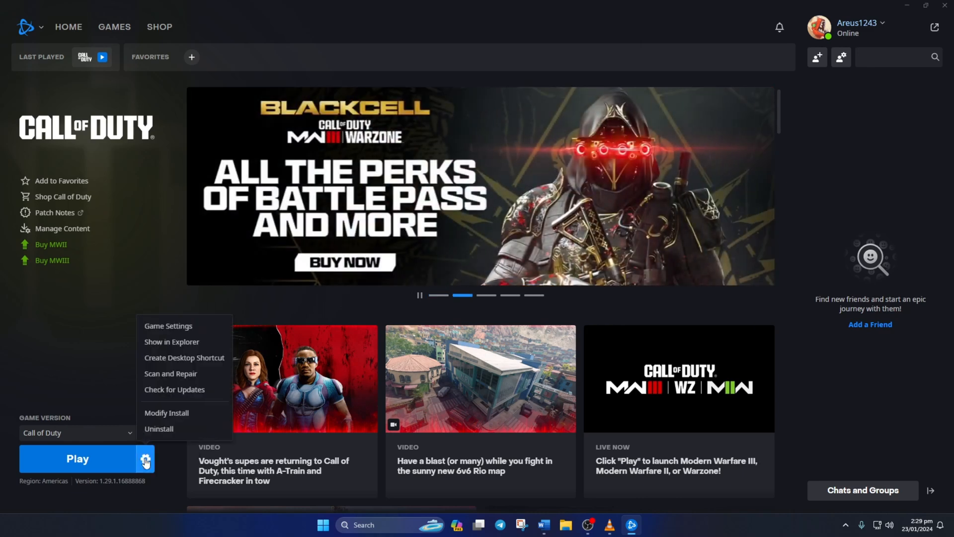
pyautogui.moveTo(169, 344)
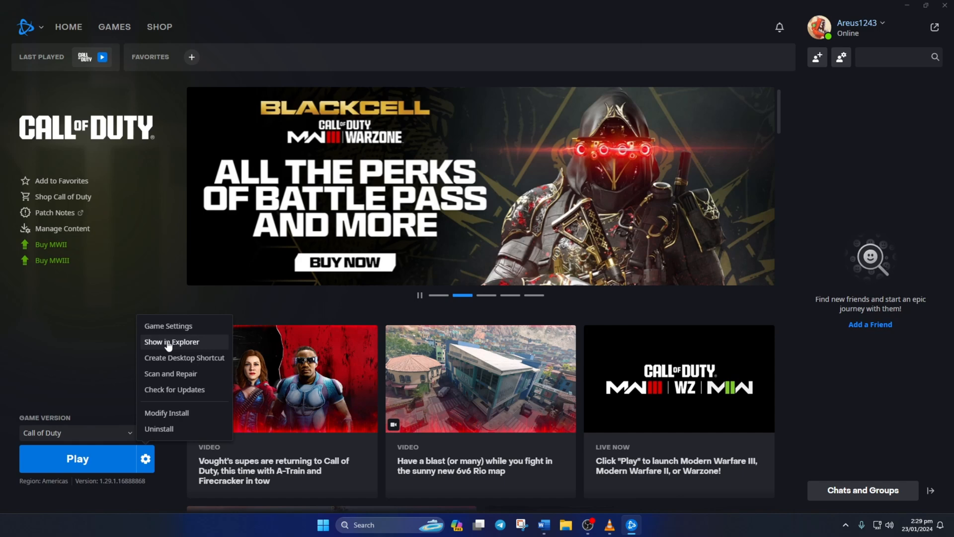
# Show the C: Program Files Call of Duty folder in Explorer, then return to the game page now asking to install or locate.
pyautogui.click(171, 342)
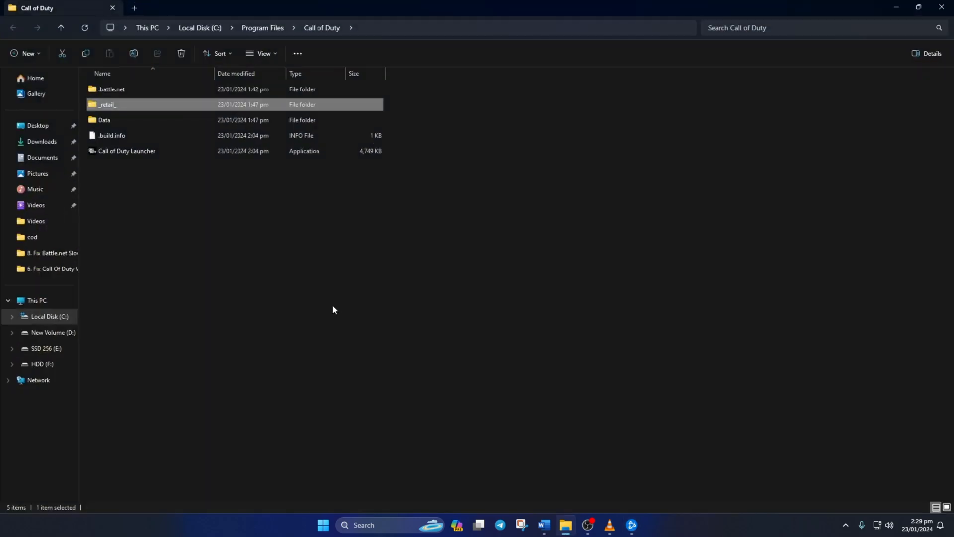
pyautogui.moveTo(412, 321)
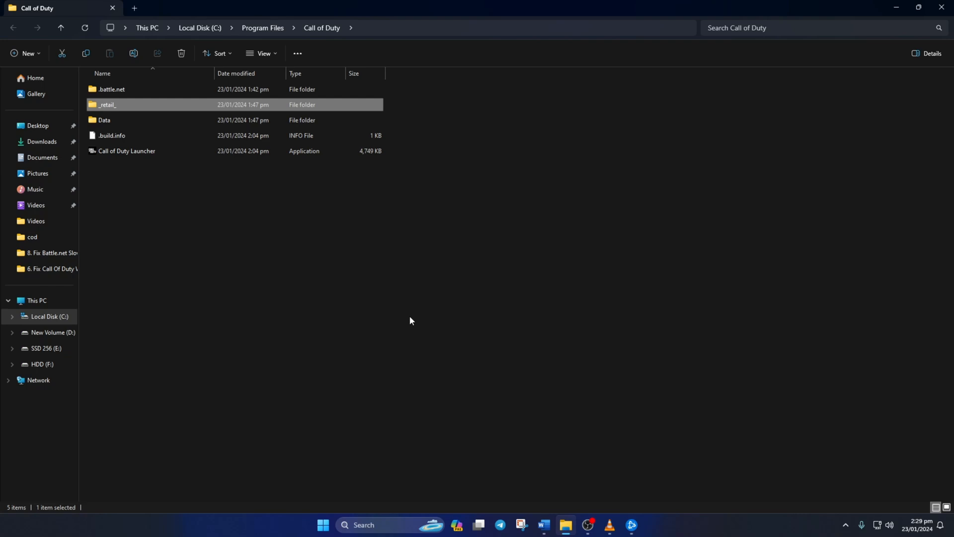
pyautogui.click(845, 525)
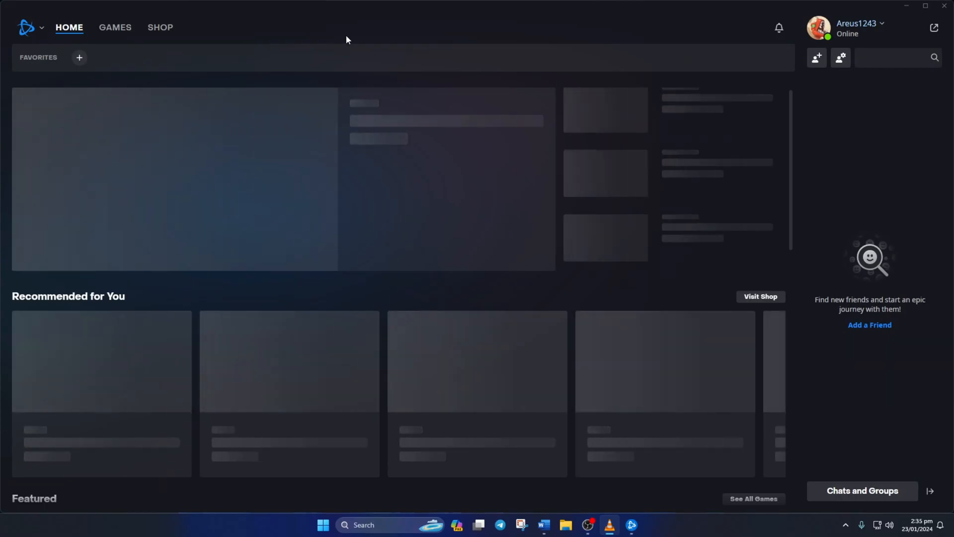
pyautogui.click(115, 28)
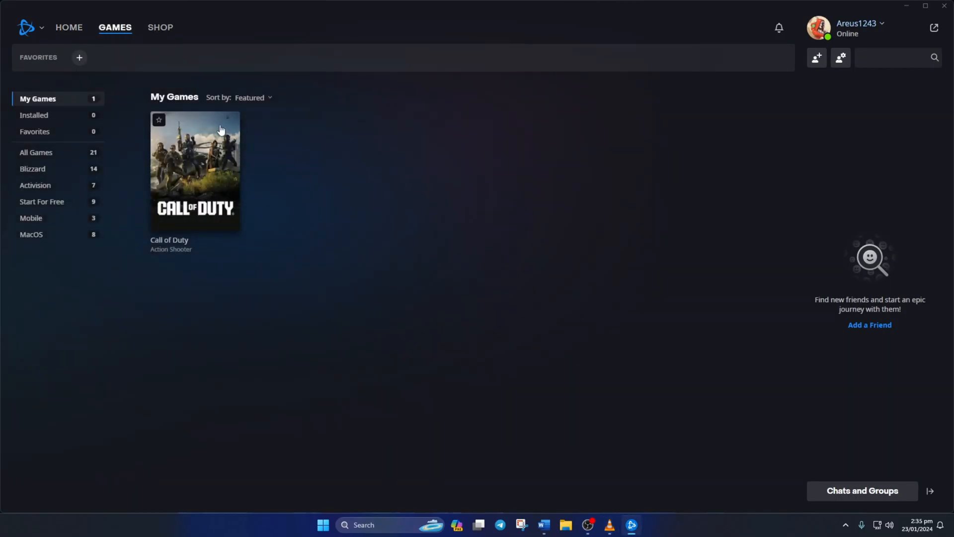
pyautogui.click(195, 169)
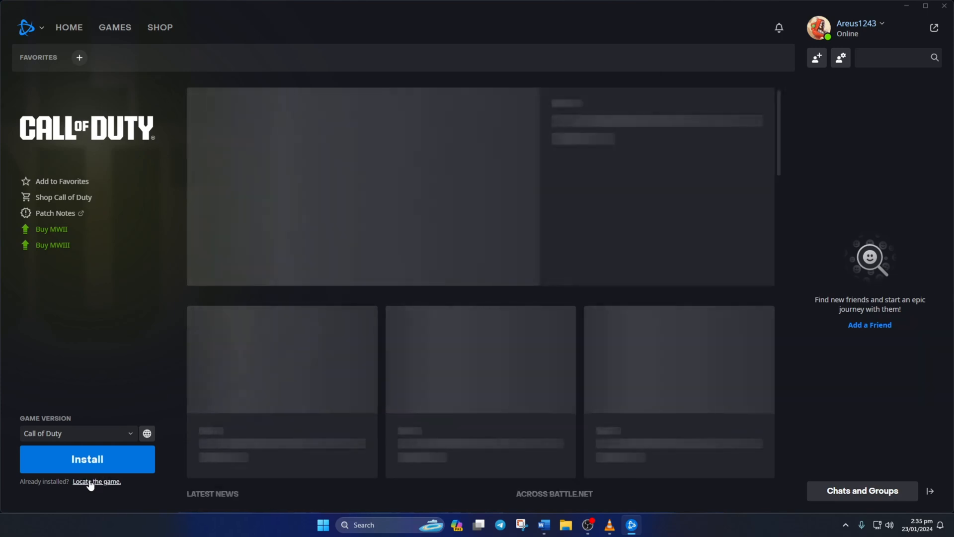
# Use 'Locate the game' to select the Call of Duty folder on New Volume (D:) as the install.
pyautogui.click(97, 481)
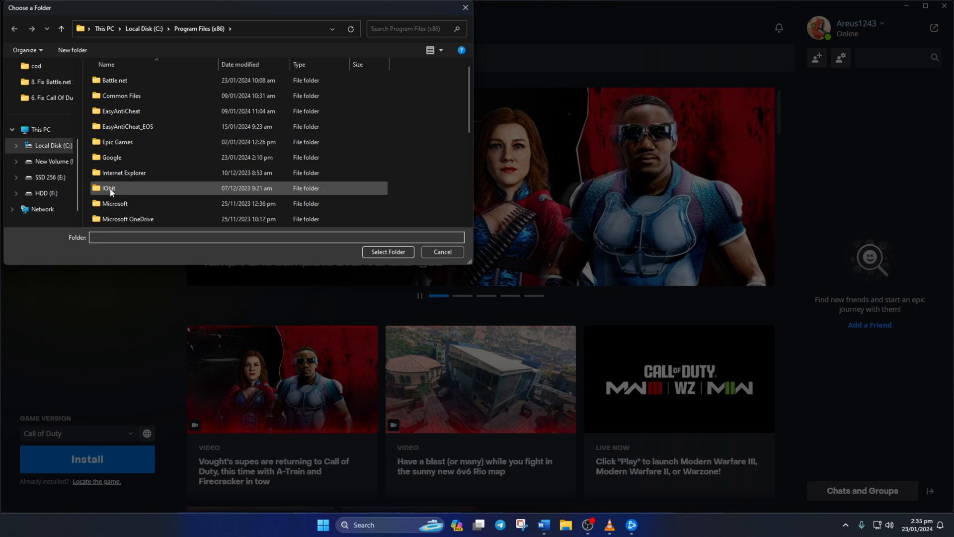
pyautogui.click(50, 161)
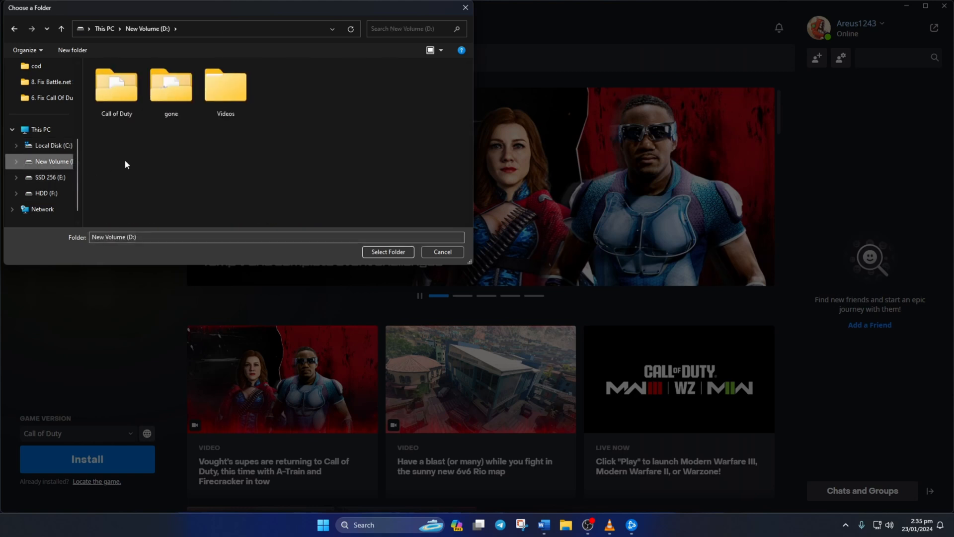
pyautogui.click(116, 89)
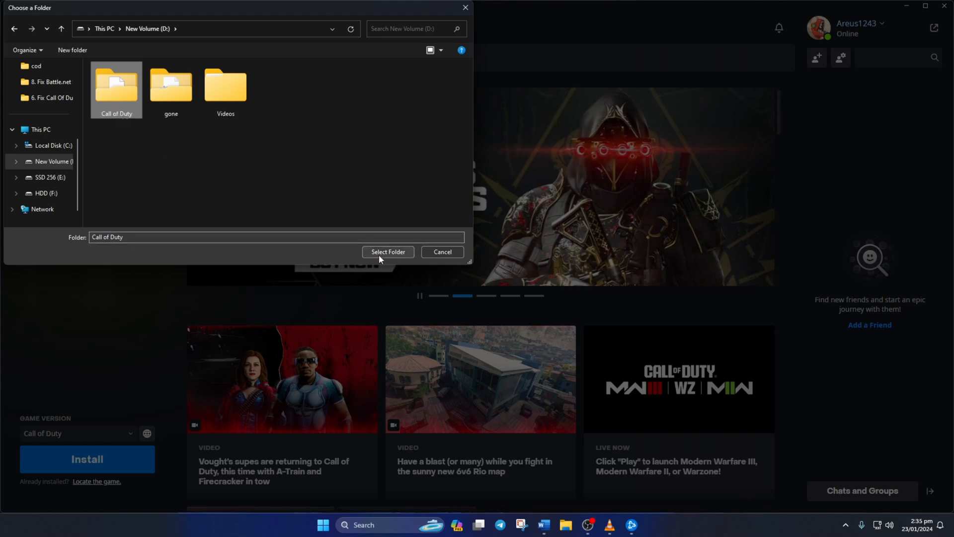
pyautogui.click(388, 252)
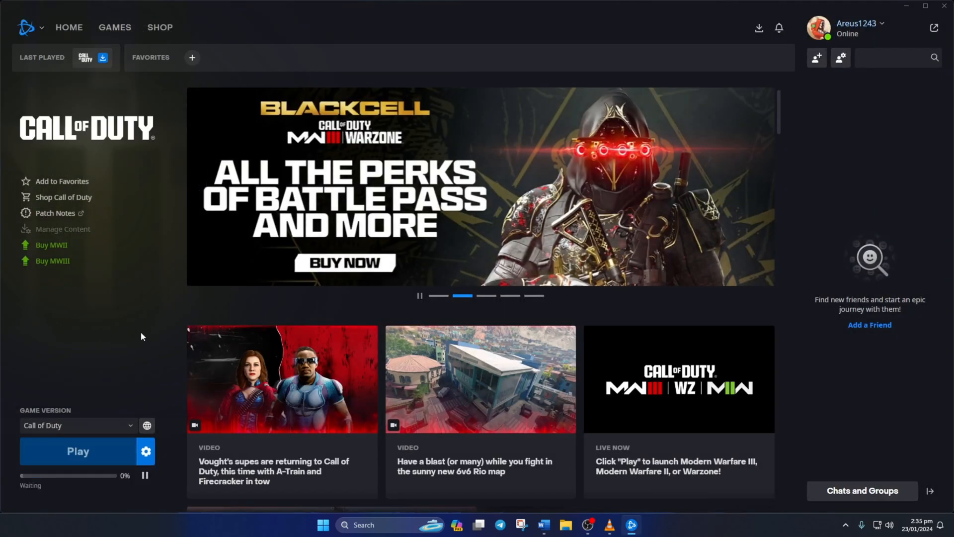
# Start the update, allow it through User Account Control, and reach a ready Play button.
pyautogui.click(78, 451)
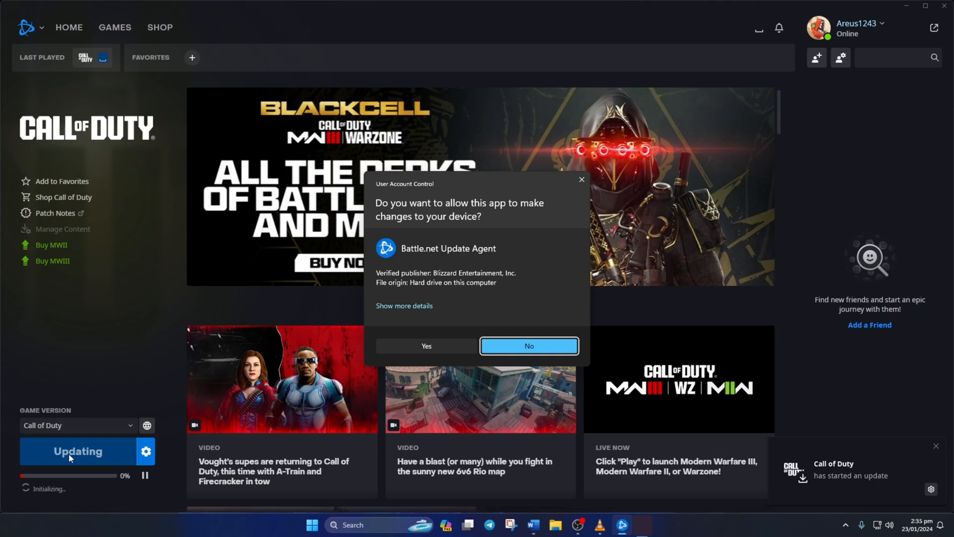
pyautogui.click(528, 346)
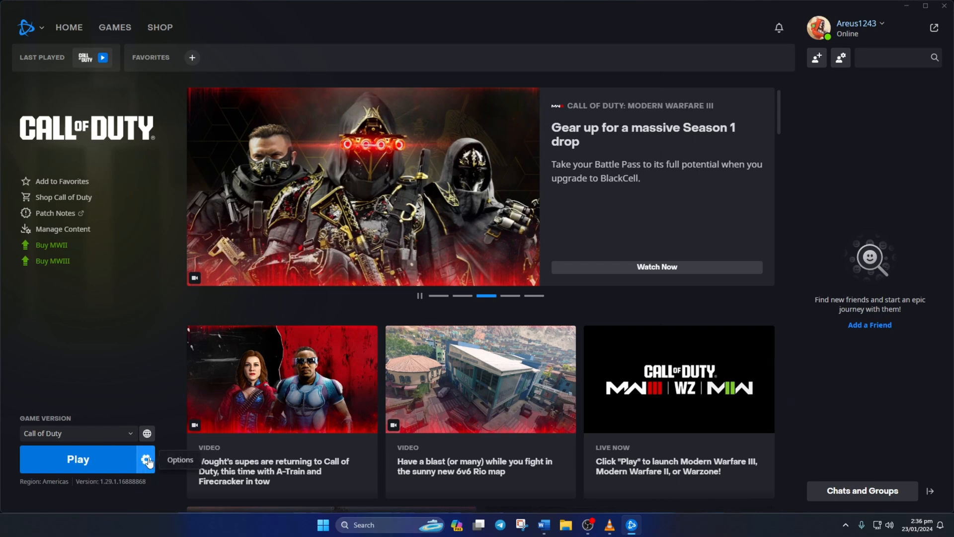
pyautogui.click(146, 459)
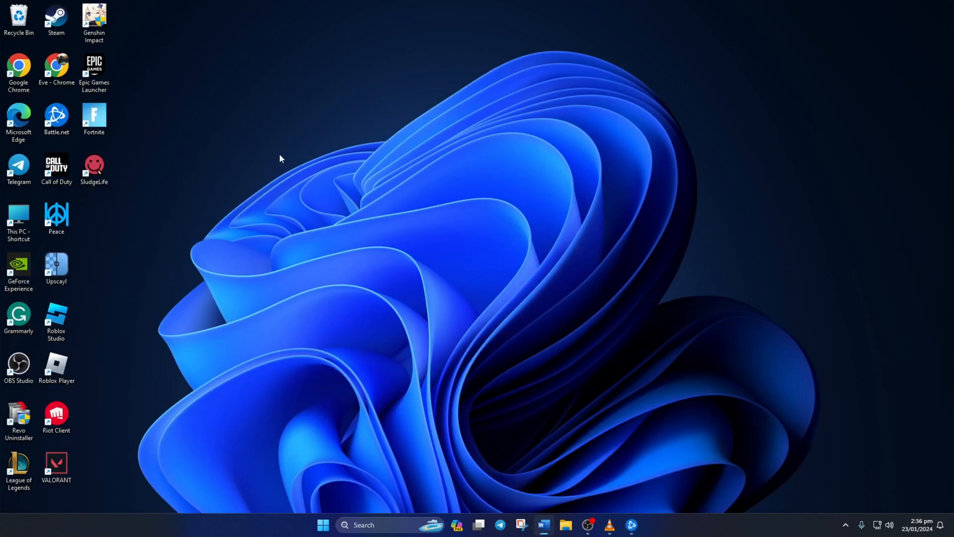
# Launch the Call of Duty desktop shortcut, bringing Battle.net up with Play ready.
pyautogui.click(56, 165)
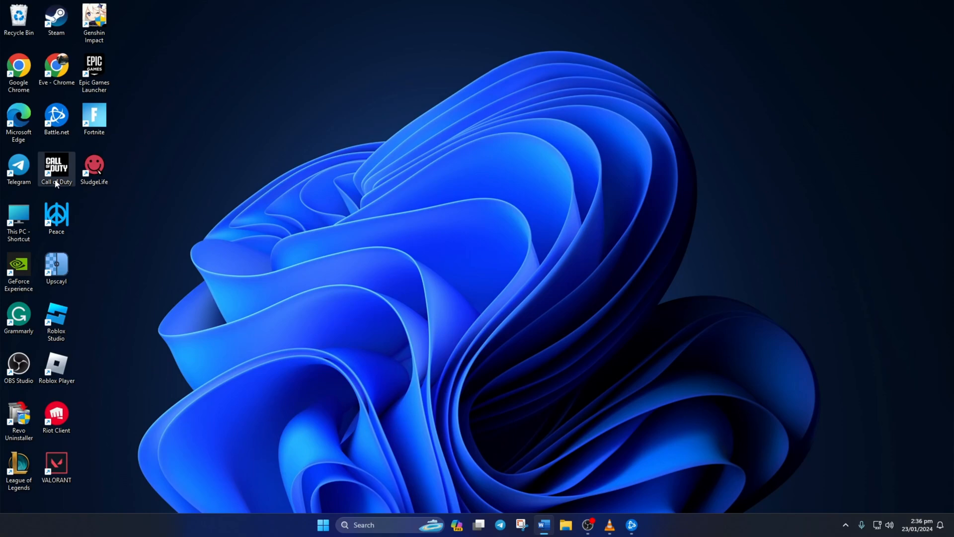
pyautogui.doubleClick(56, 166)
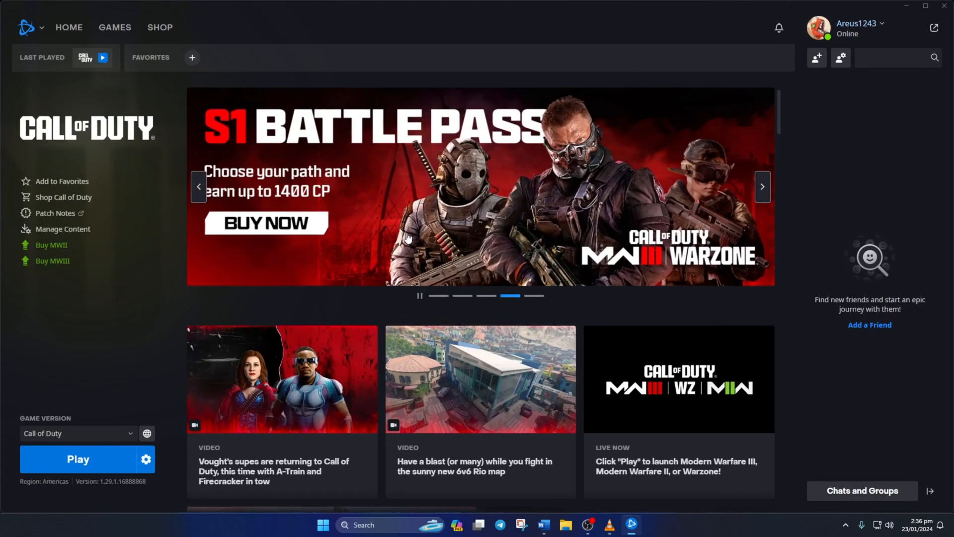